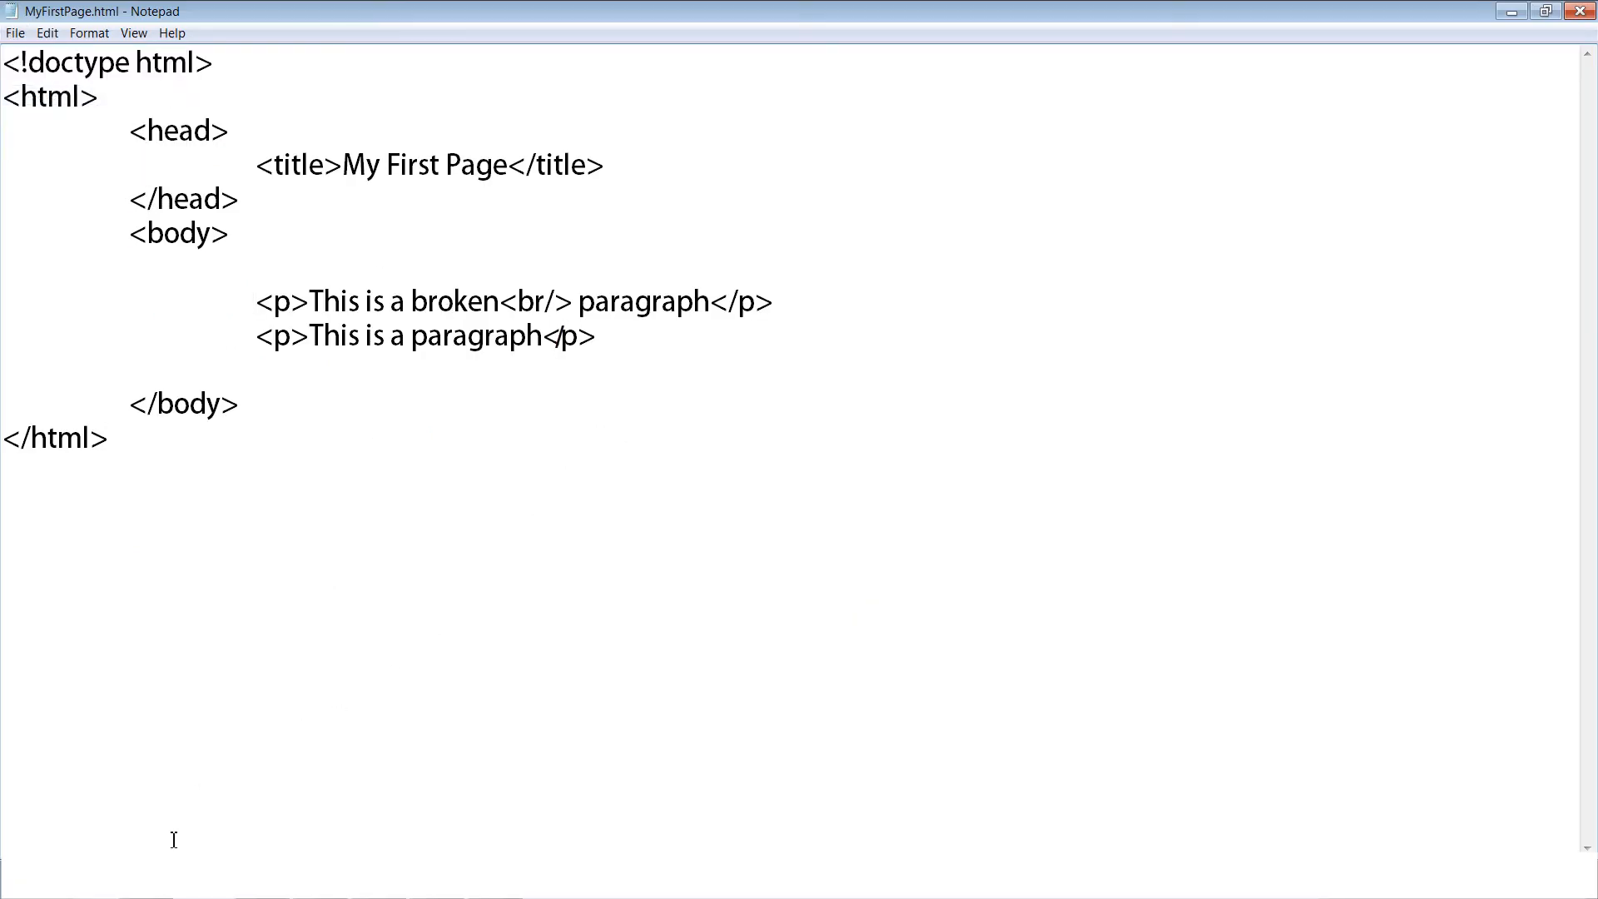
# Bring up the context menu for MyFirstPage.html in the Podcasts library
pyautogui.rightClick(245, 191)
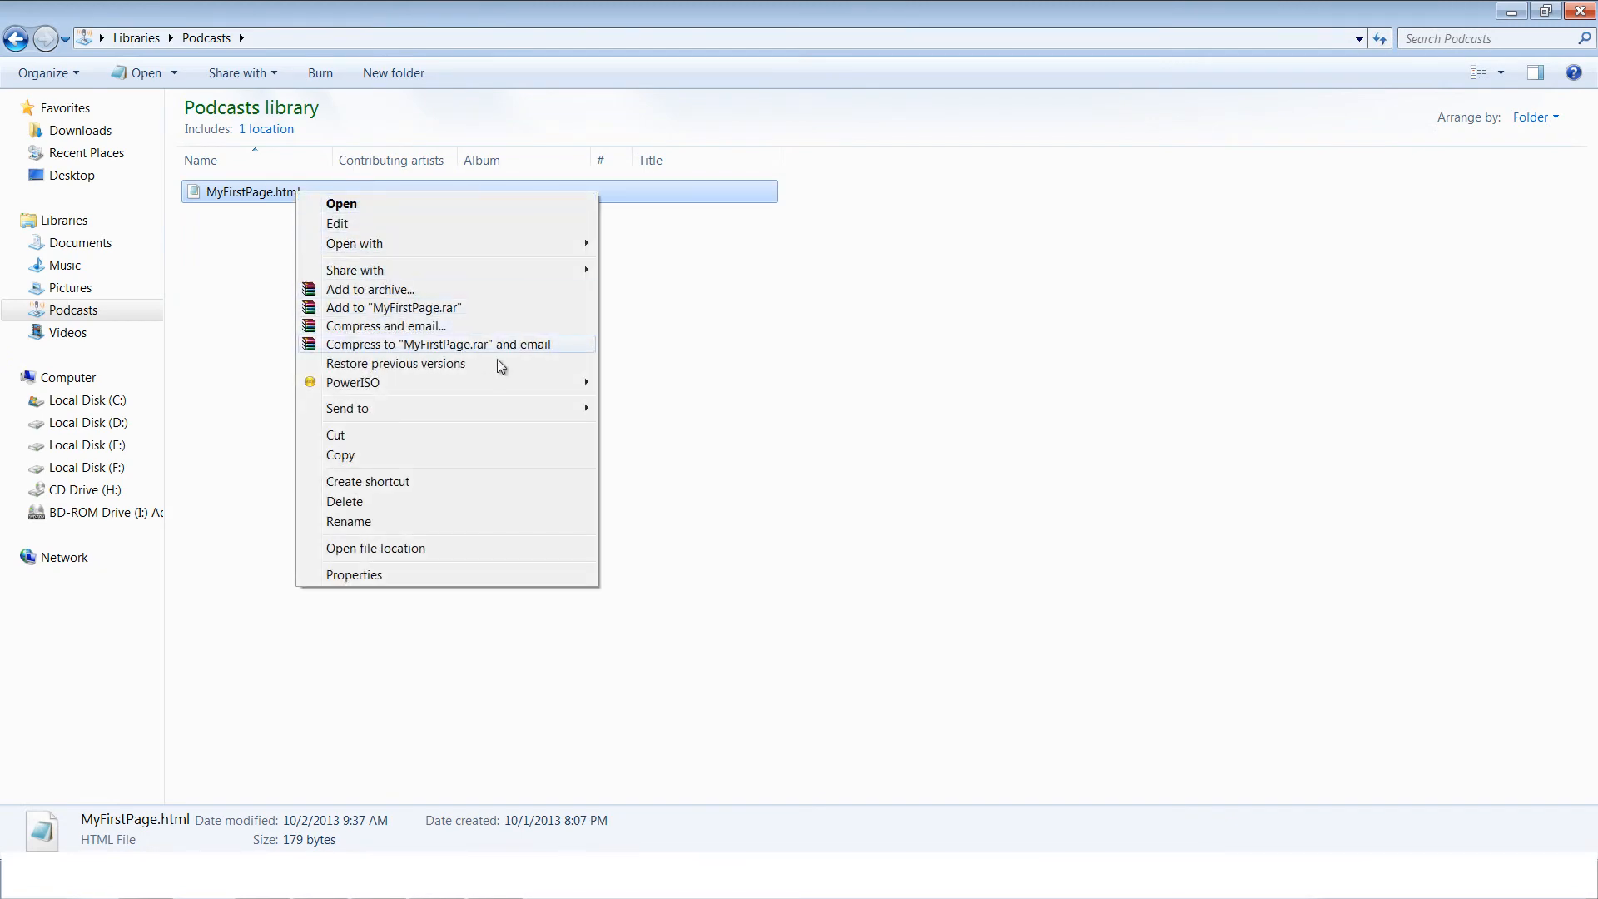
pyautogui.moveTo(499, 203)
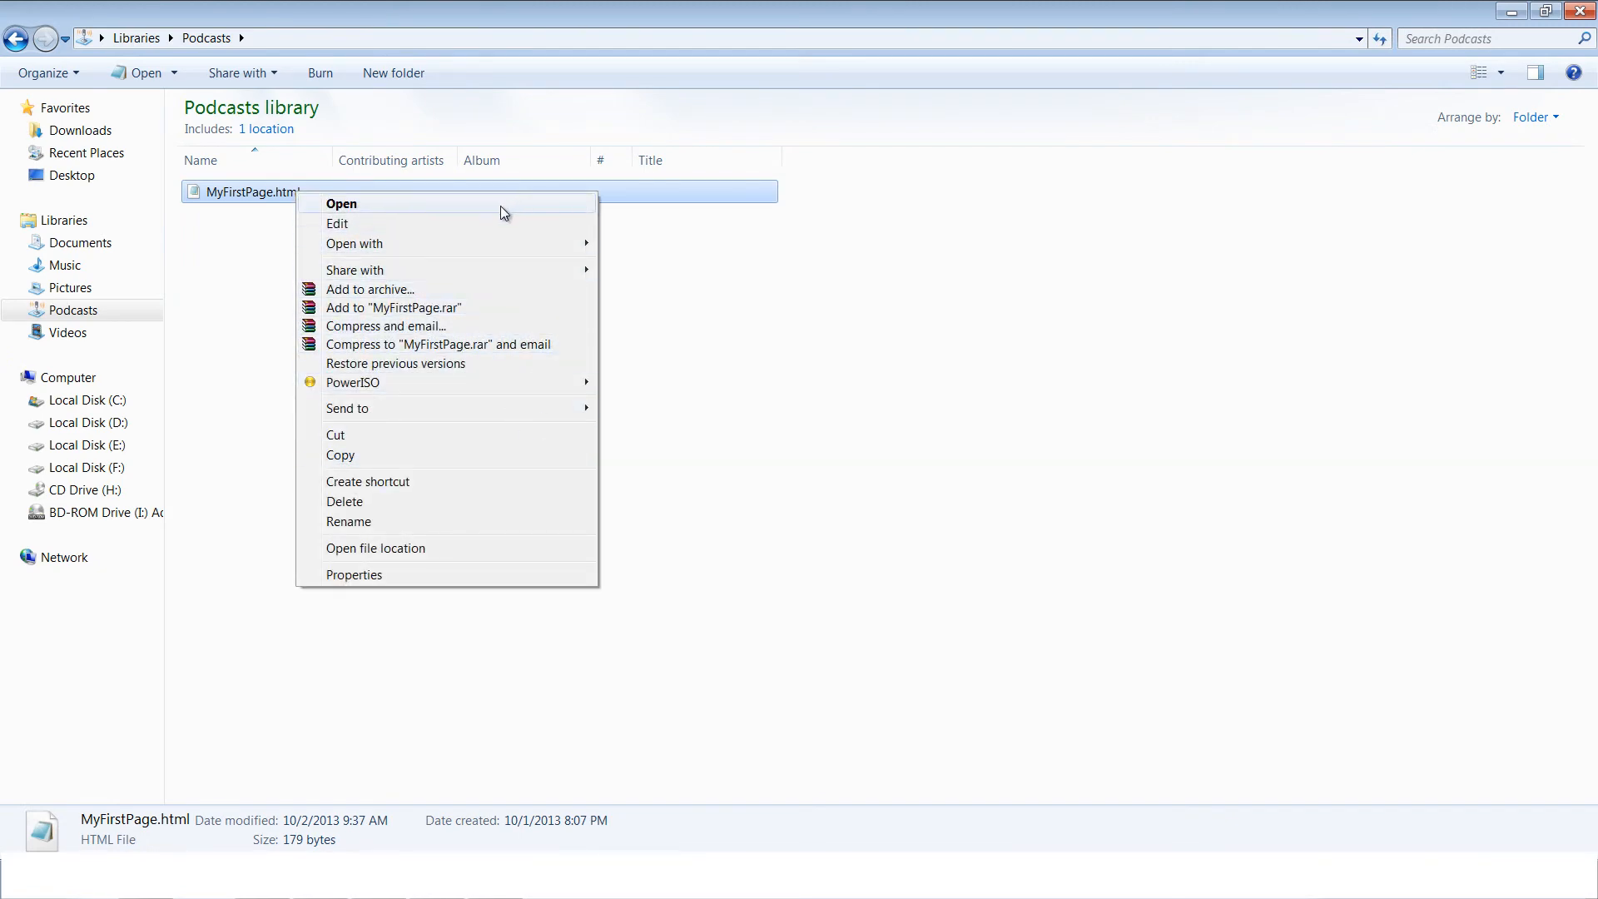